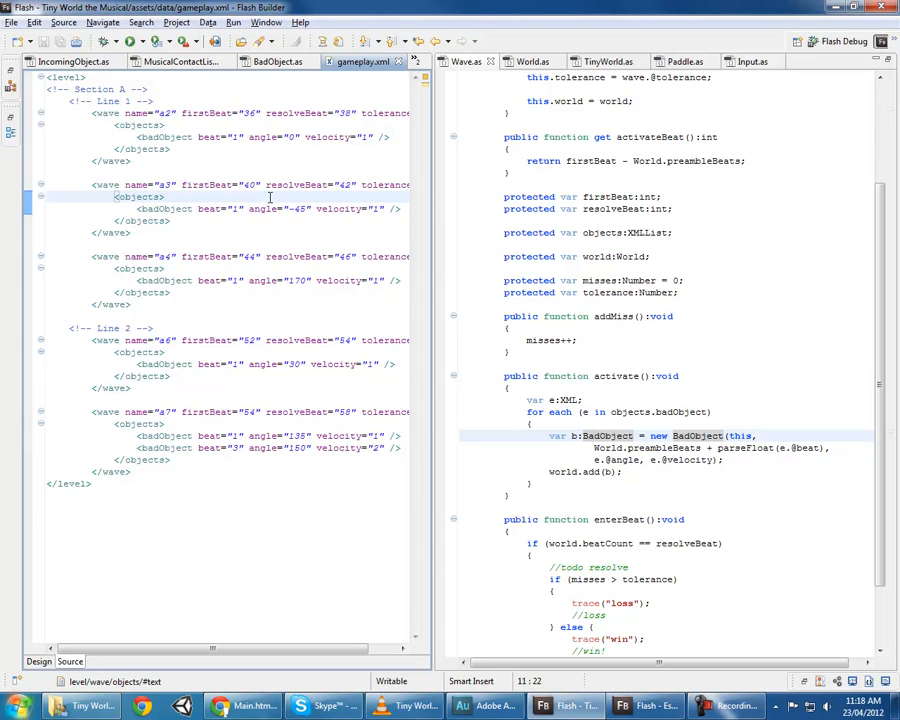
pyautogui.click(164, 198)
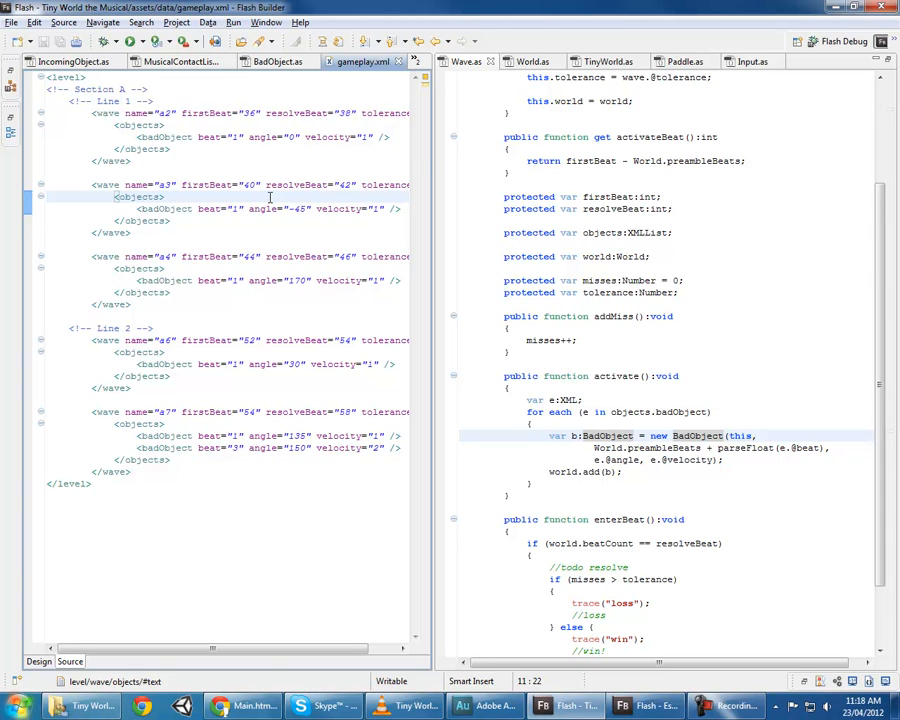
pyautogui.click(168, 196)
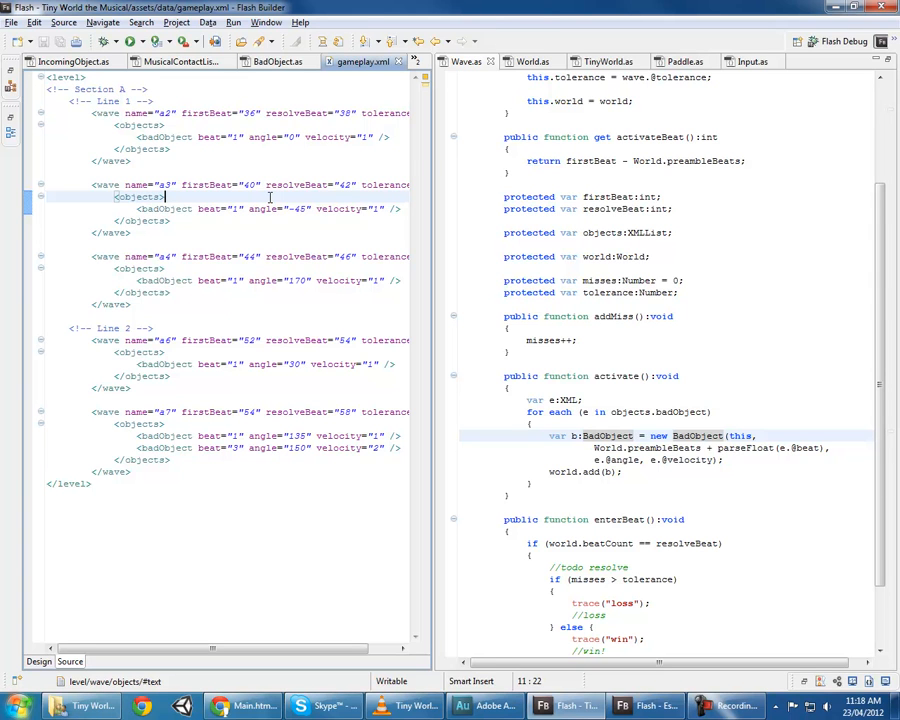